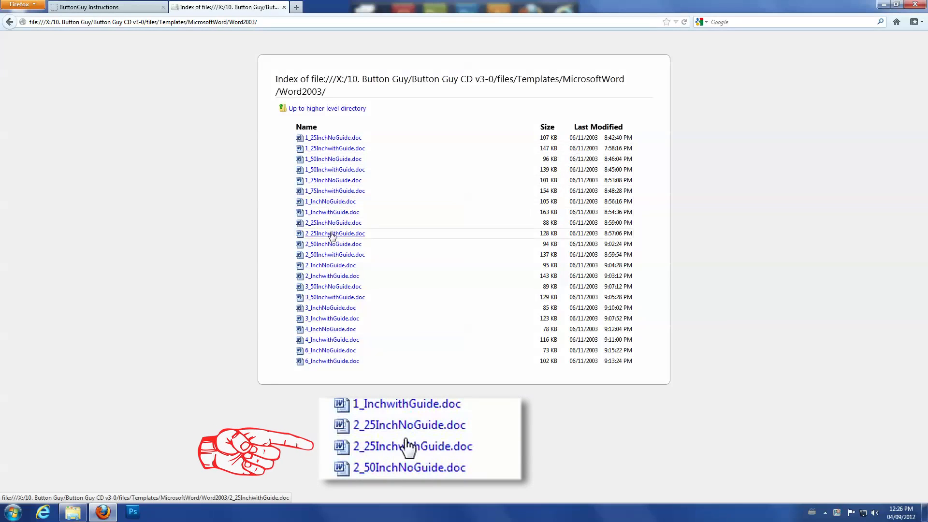
pyautogui.moveTo(412, 447)
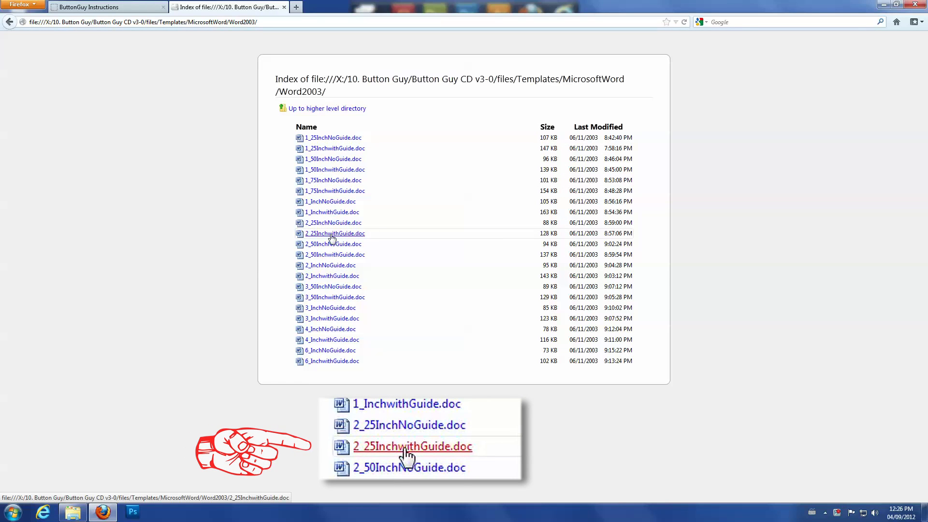
# Step: Open 2_25InchwithGuide.doc from the Firefox listing in Microsoft Word
pyautogui.click(334, 233)
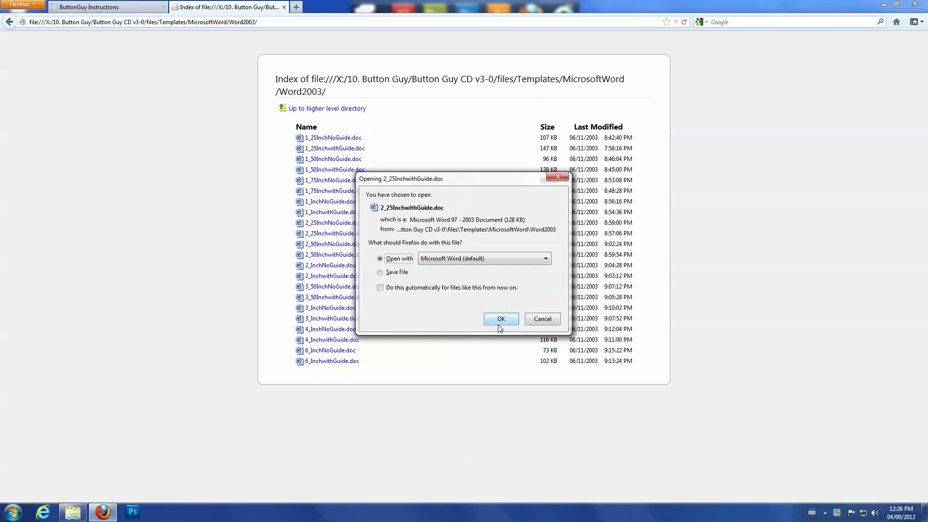
pyautogui.click(501, 319)
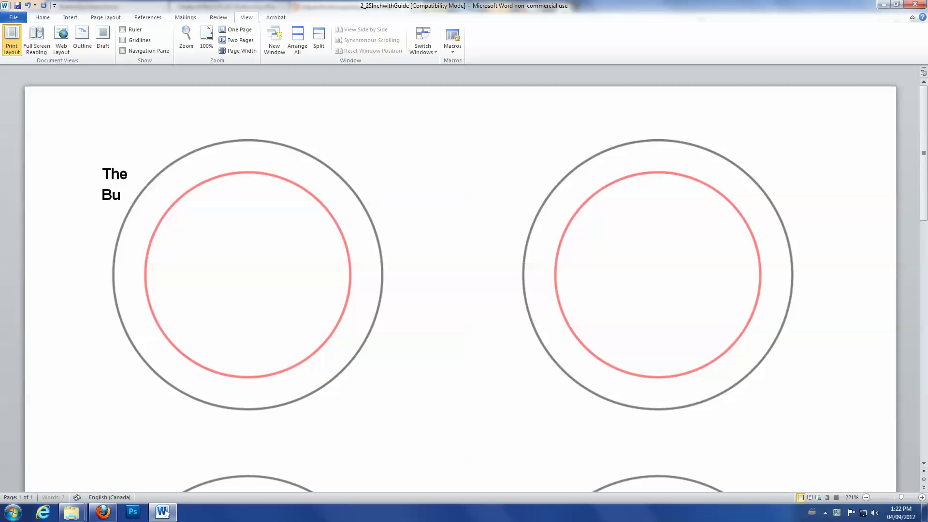
# Step: Finish typing 'The Button Guy', then set it to Coolvetica 28 pt and centre it
pyautogui.write('tton Guy')
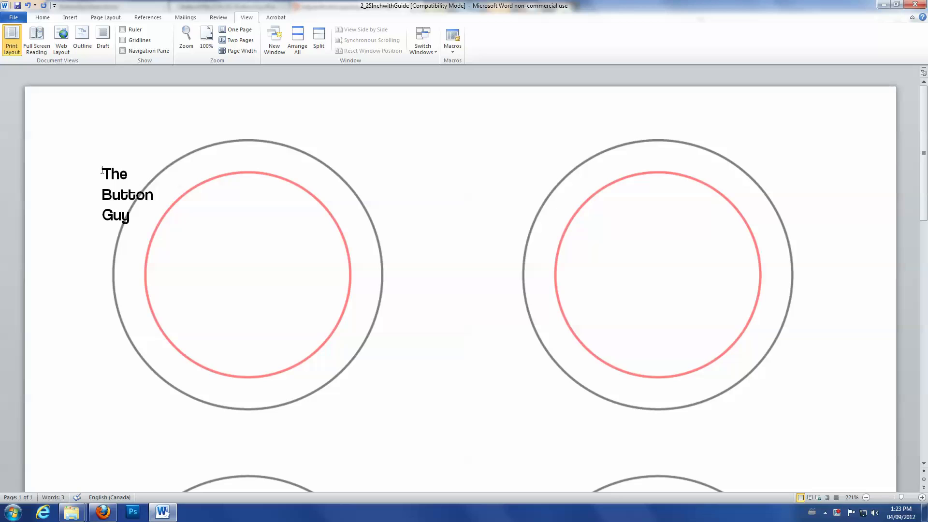
pyautogui.click(42, 17)
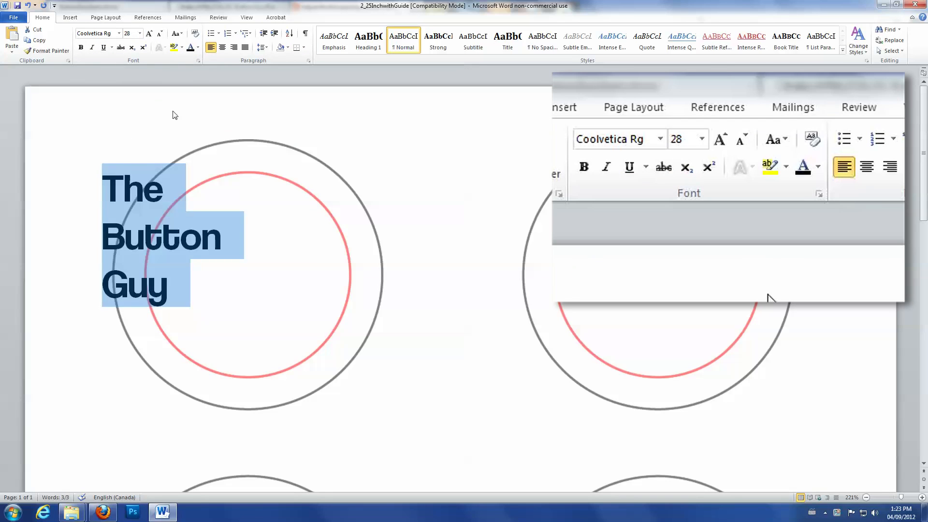
pyautogui.click(222, 48)
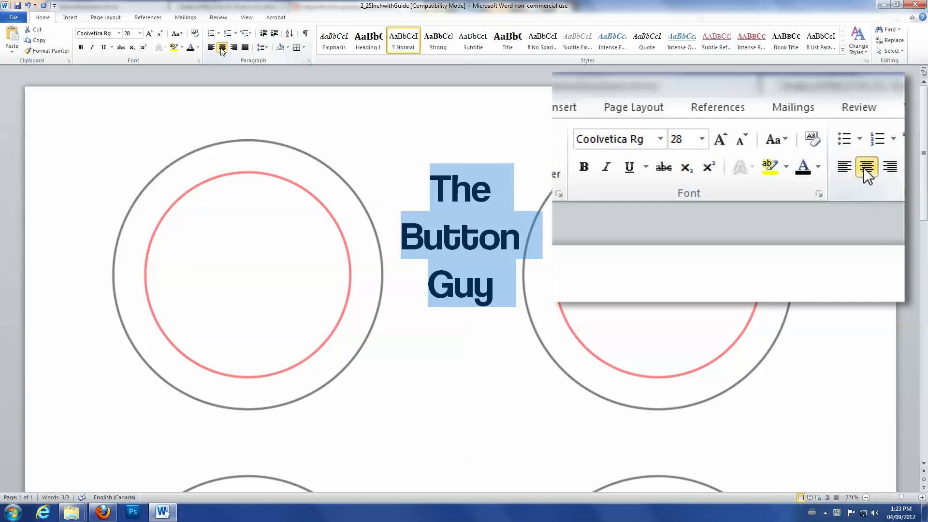
pyautogui.click(106, 16)
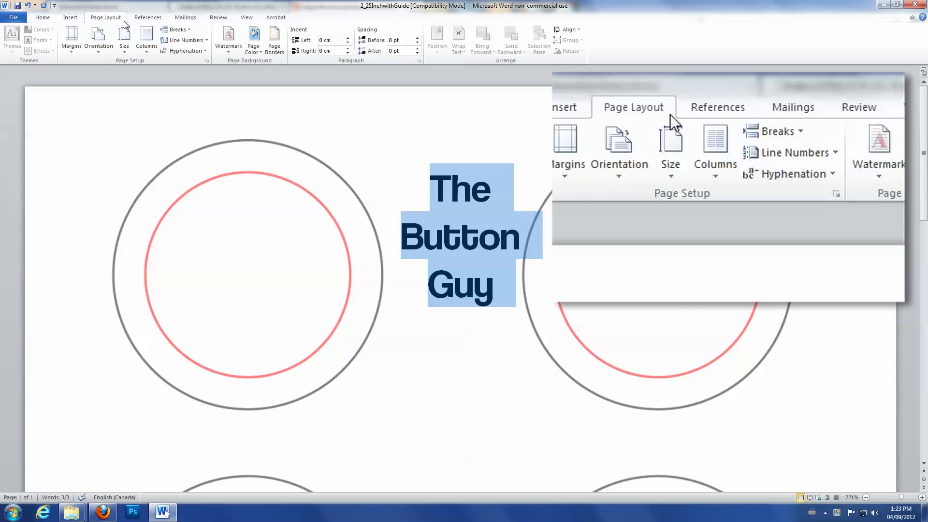
# Step: Split the page into two columns from the Columns menu
pyautogui.click(146, 39)
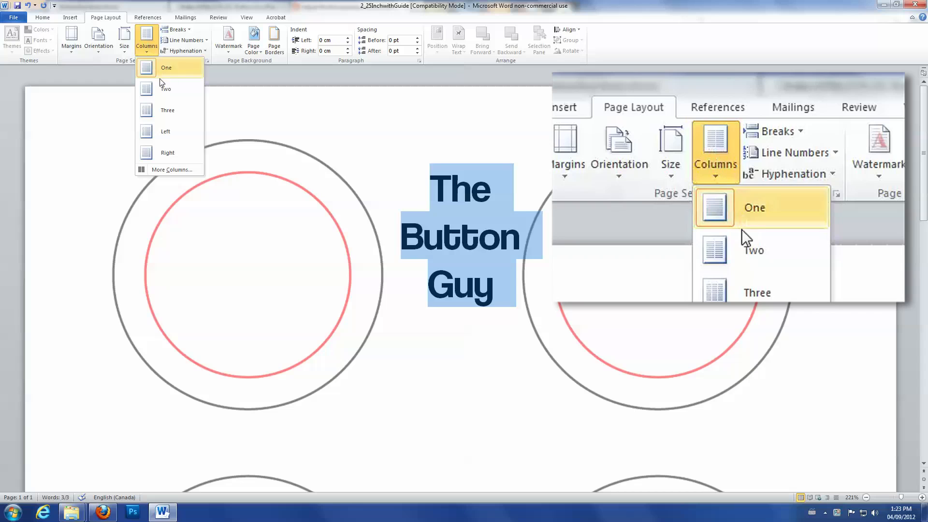
pyautogui.click(166, 68)
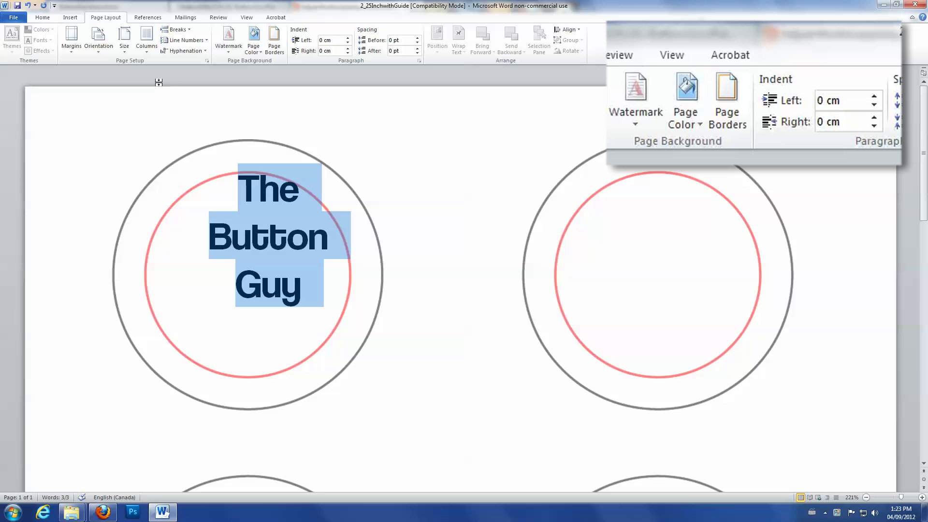
# Step: Apply a dashed Box paragraph border around 'The Button Guy'
pyautogui.click(274, 40)
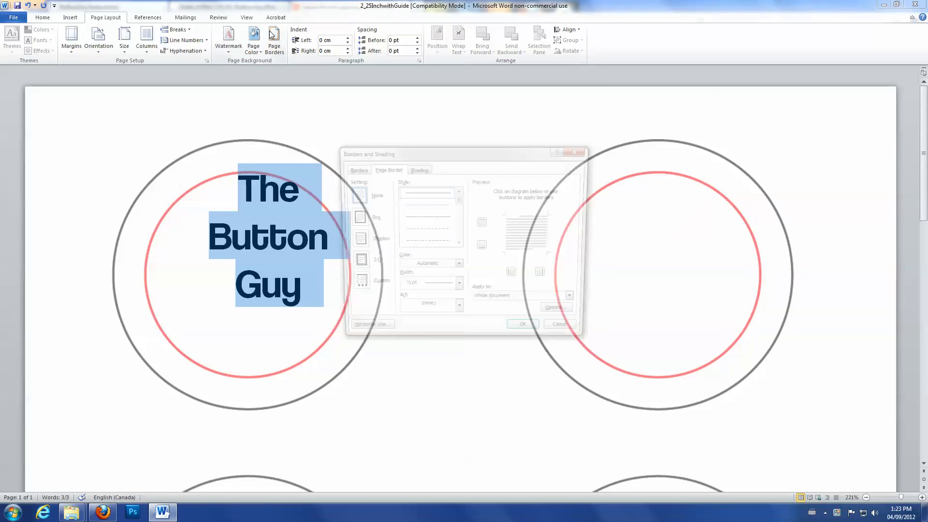
pyautogui.click(353, 169)
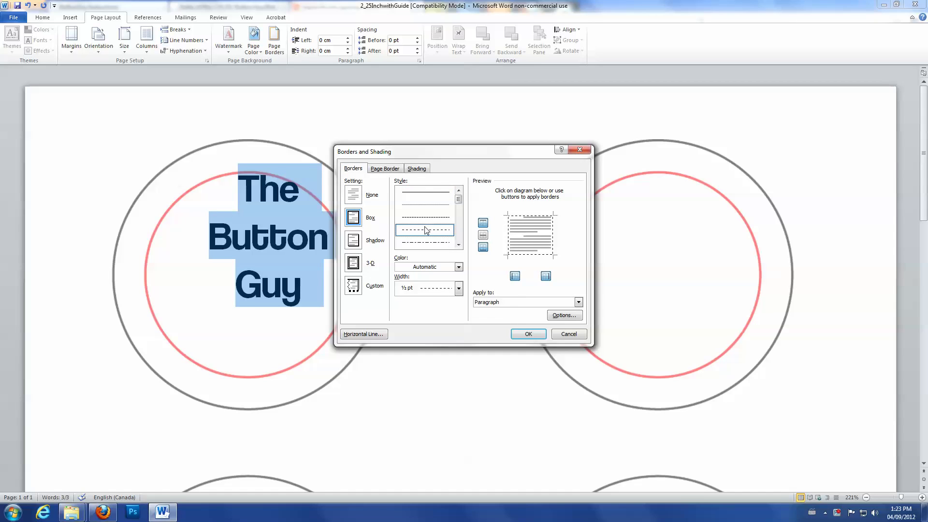
pyautogui.click(528, 333)
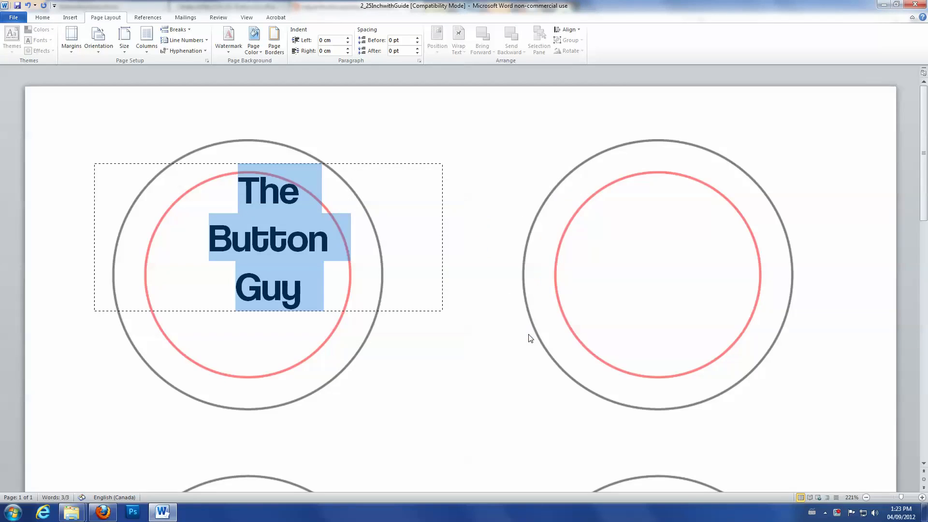
pyautogui.moveTo(418, 41)
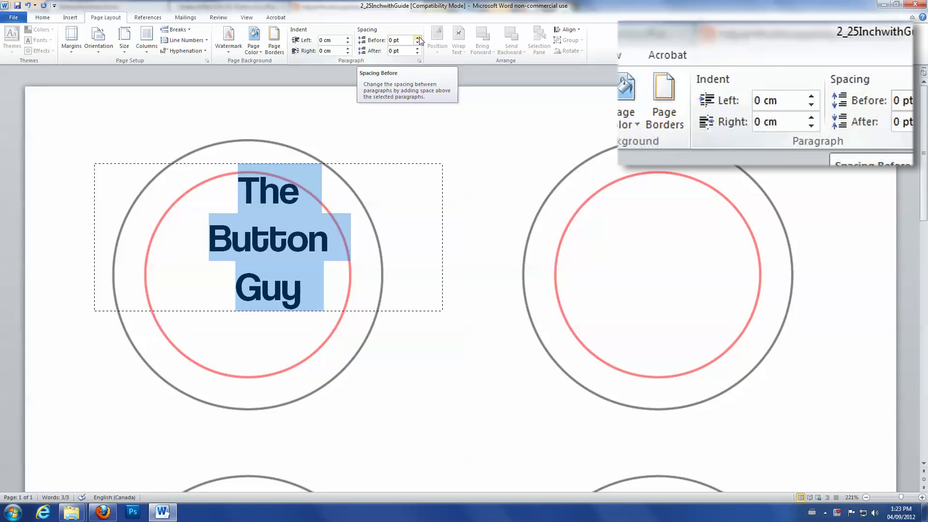
pyautogui.moveTo(811, 101)
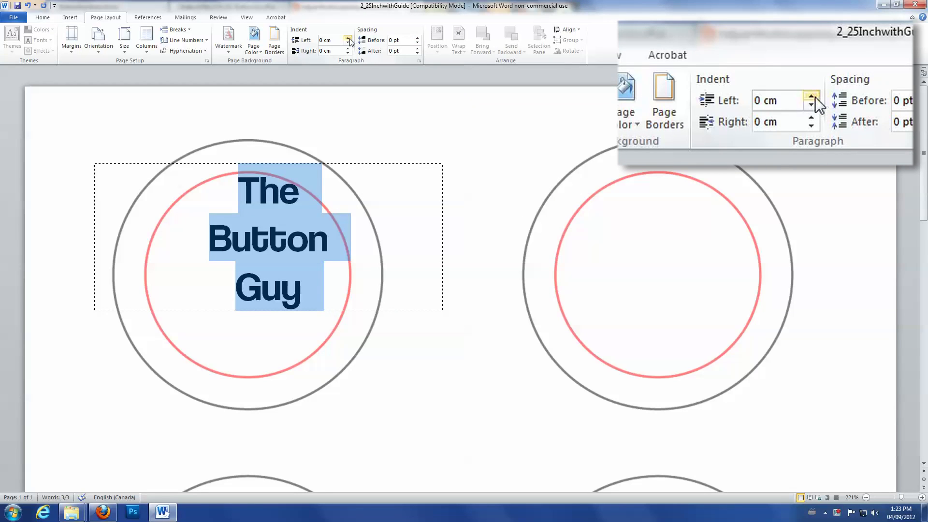
# Step: Increase the paragraph's left indent so the dashed box fits the first circle
pyautogui.click(811, 97)
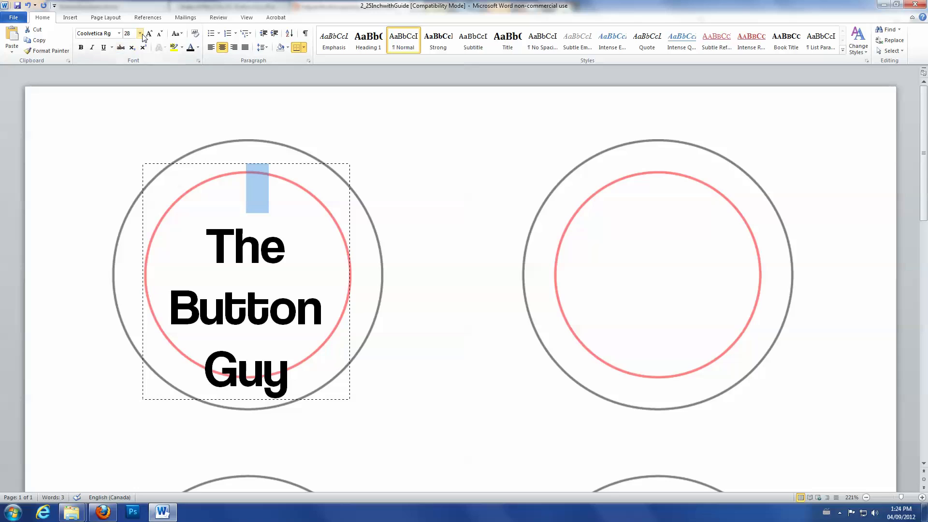
# Step: Make the blank line above the text a small font size and insert a column break
pyautogui.click(135, 33)
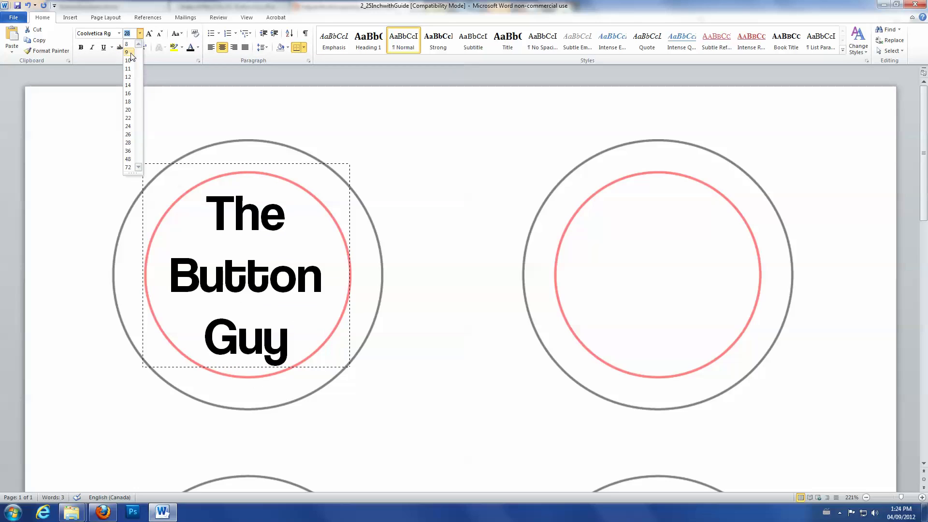
pyautogui.press('ctrl+shift+enter')
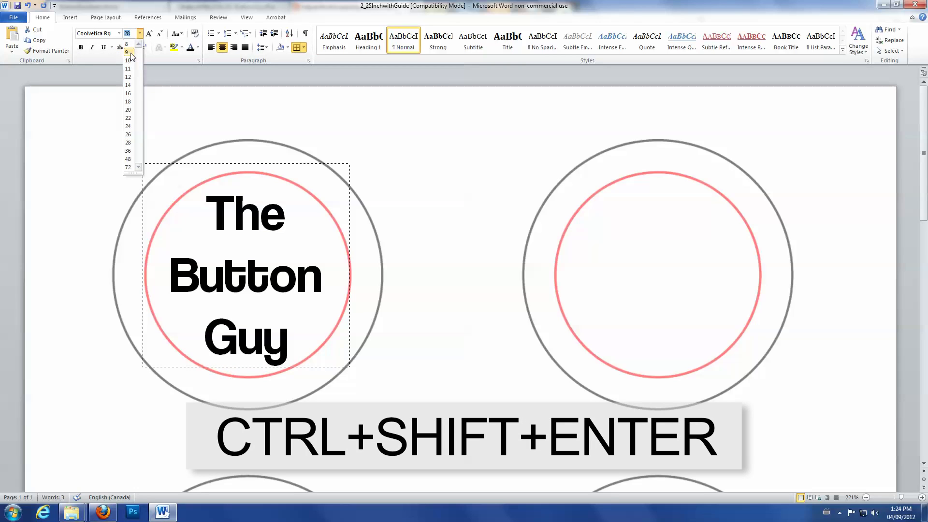
pyautogui.click(106, 18)
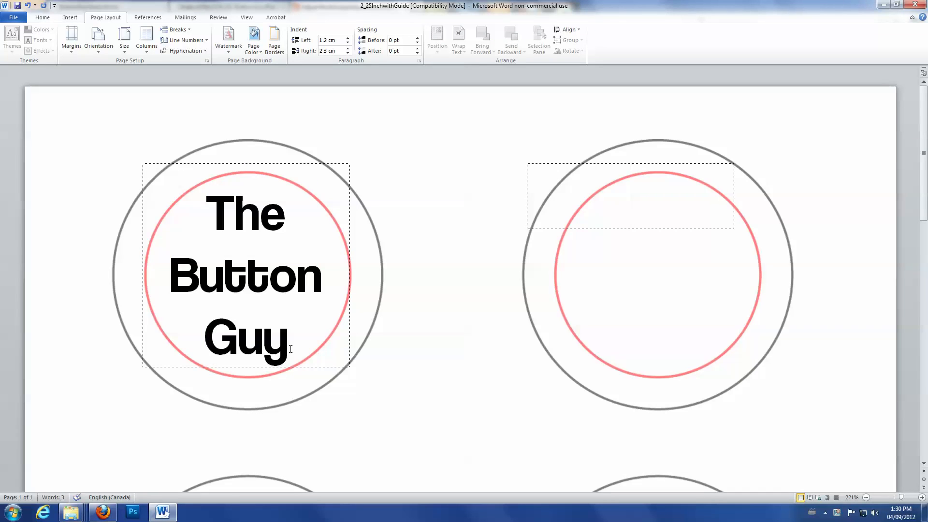
# Step: Paste 'The Button Guy' into column two and lower its right indent to 1.7 cm
pyautogui.press('ctrl+v')
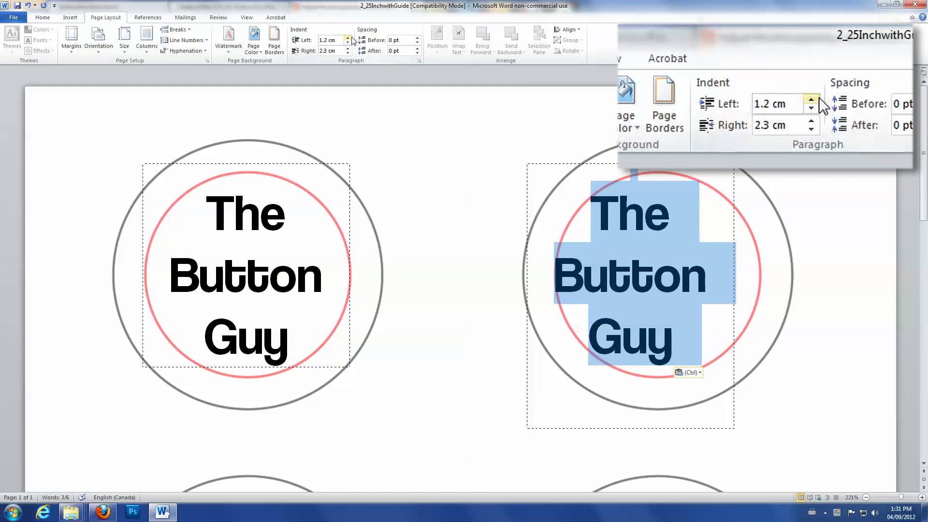
pyautogui.click(812, 100)
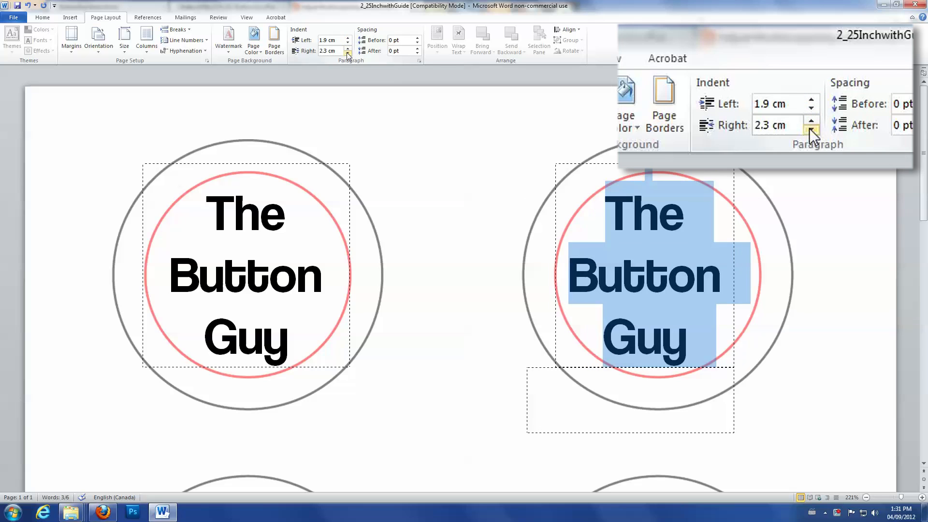
pyautogui.click(810, 129)
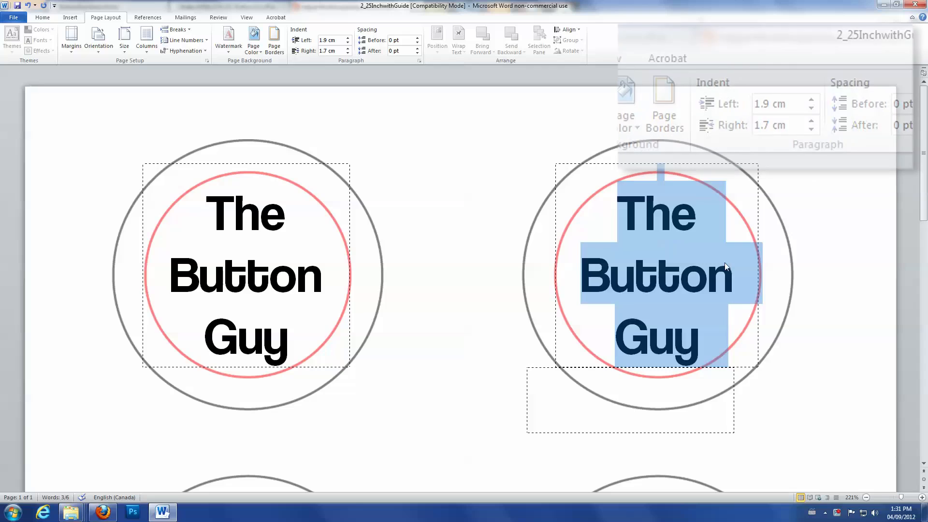
pyautogui.click(103, 110)
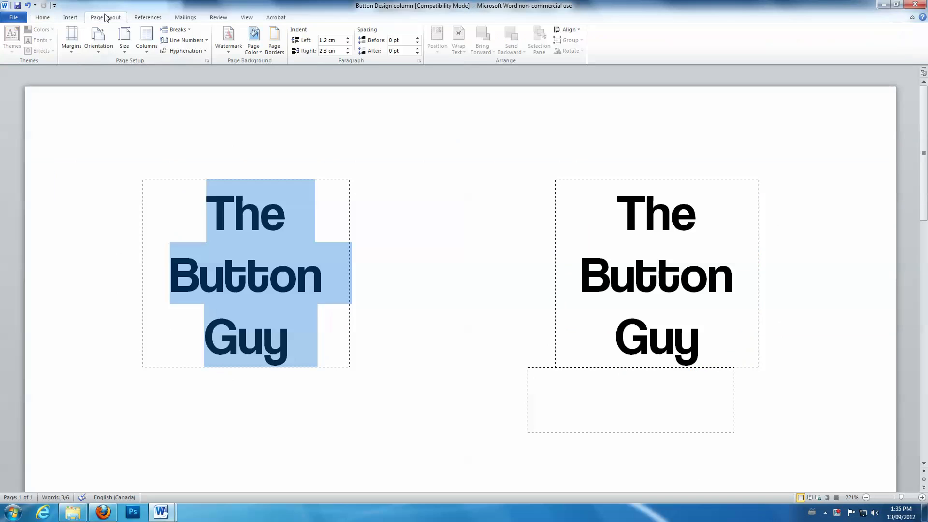
# Step: Open the Borders and Shading dialog via Page Borders
pyautogui.click(274, 40)
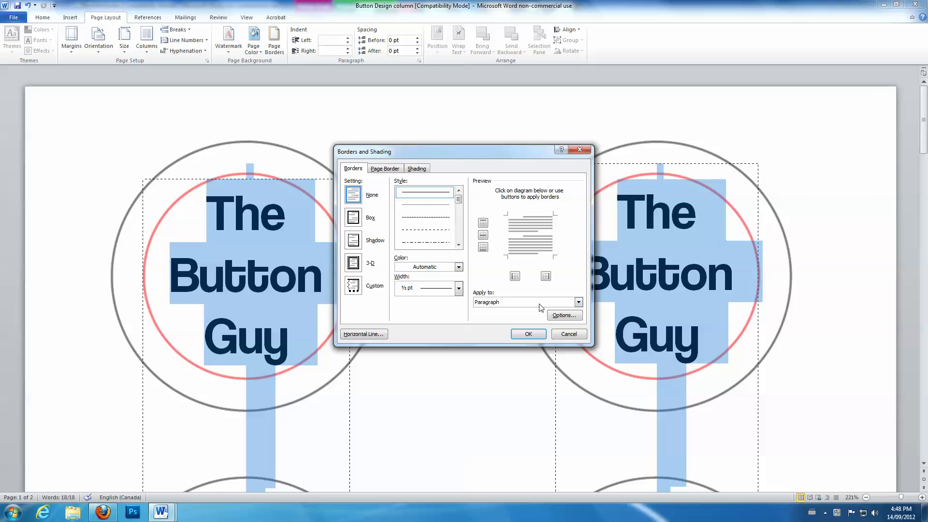
# Step: Close Borders and Shading and double-click into the header to reach the guide circles
pyautogui.click(526, 334)
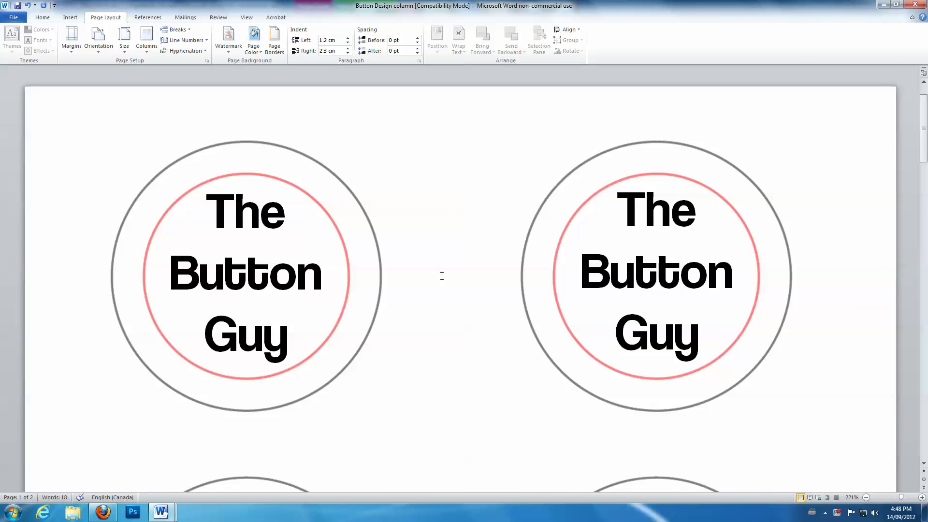
pyautogui.moveTo(105, 144)
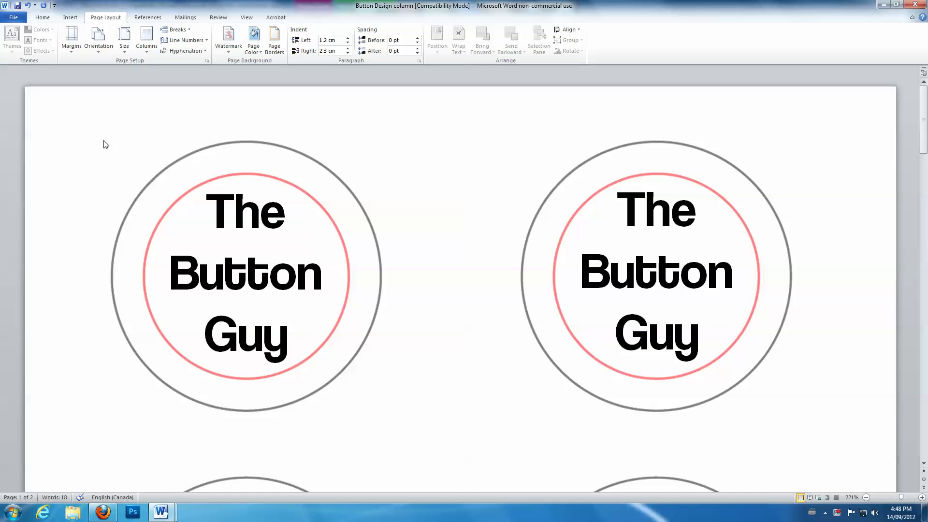
pyautogui.doubleClick(245, 145)
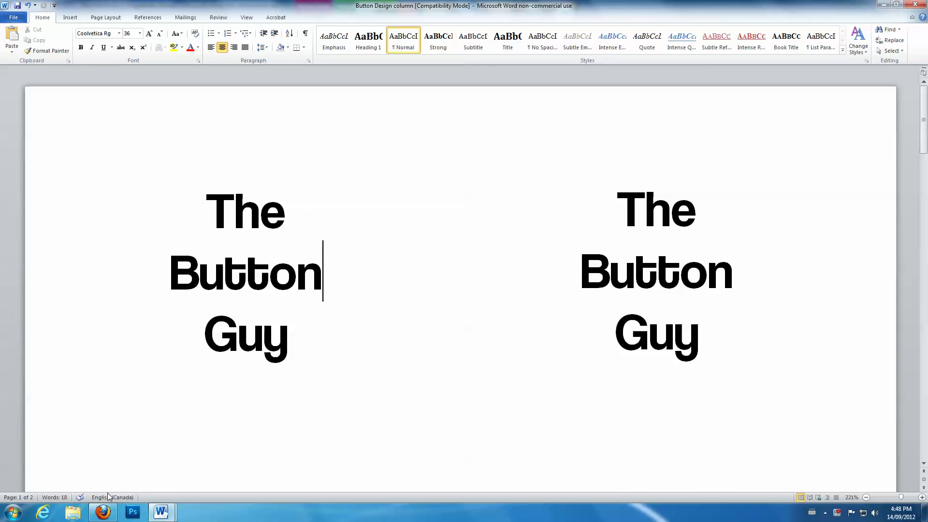
# Step: Open 2_25InchNoGuide.doc from the MSWord/Word2003 templates folder in Microsoft Word
pyautogui.click(102, 512)
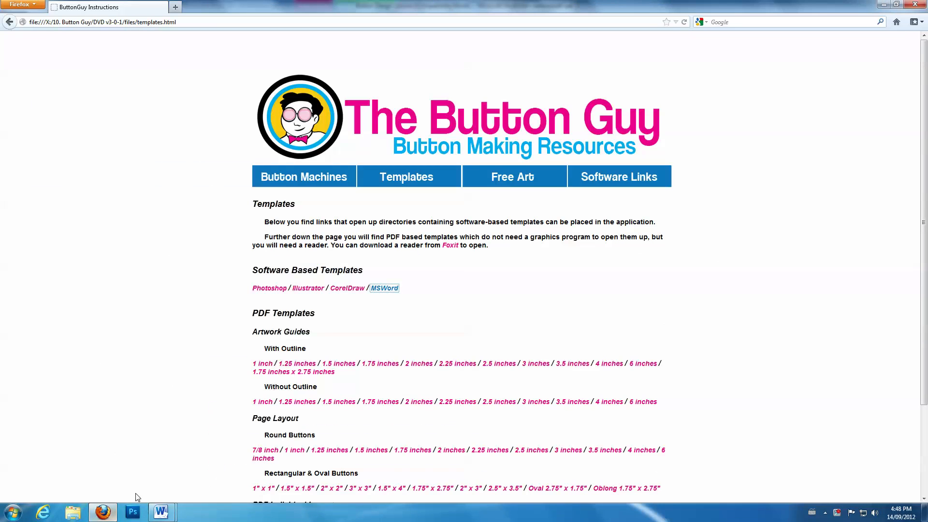
pyautogui.click(384, 288)
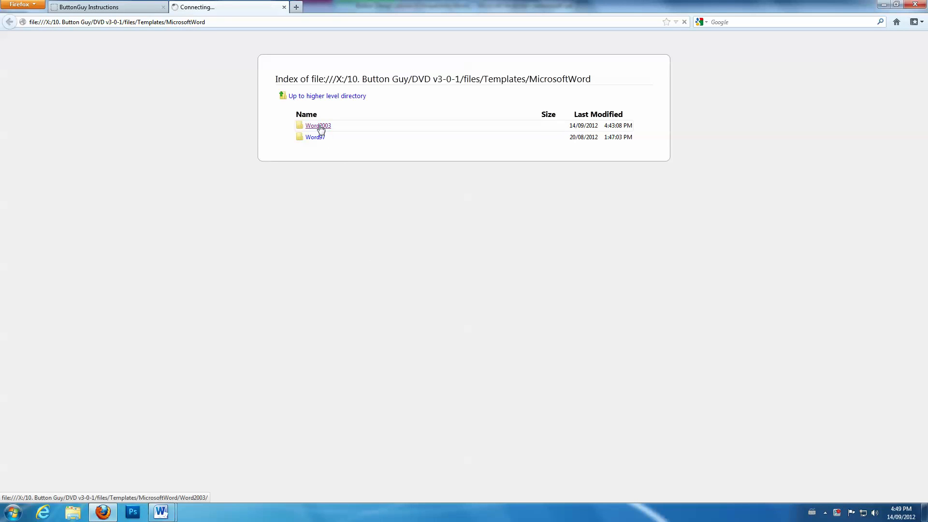
pyautogui.click(318, 124)
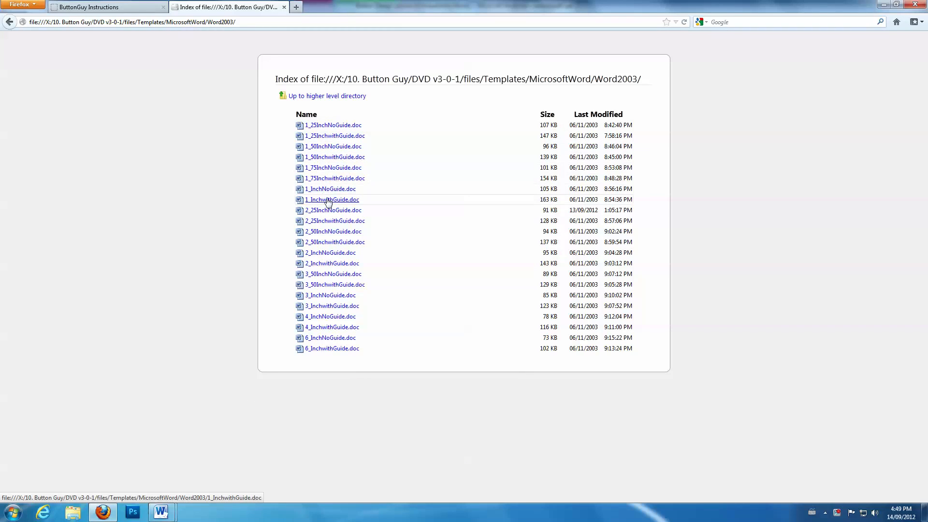
pyautogui.click(333, 210)
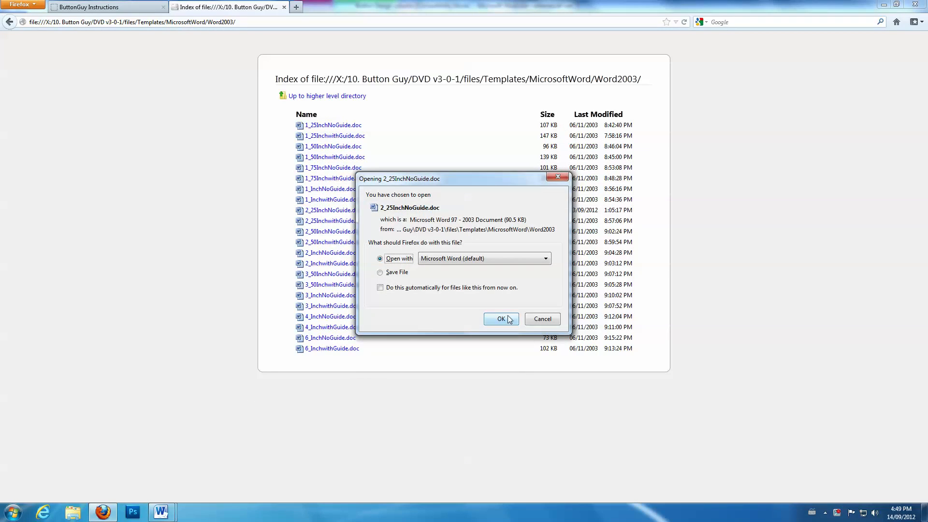
pyautogui.click(501, 318)
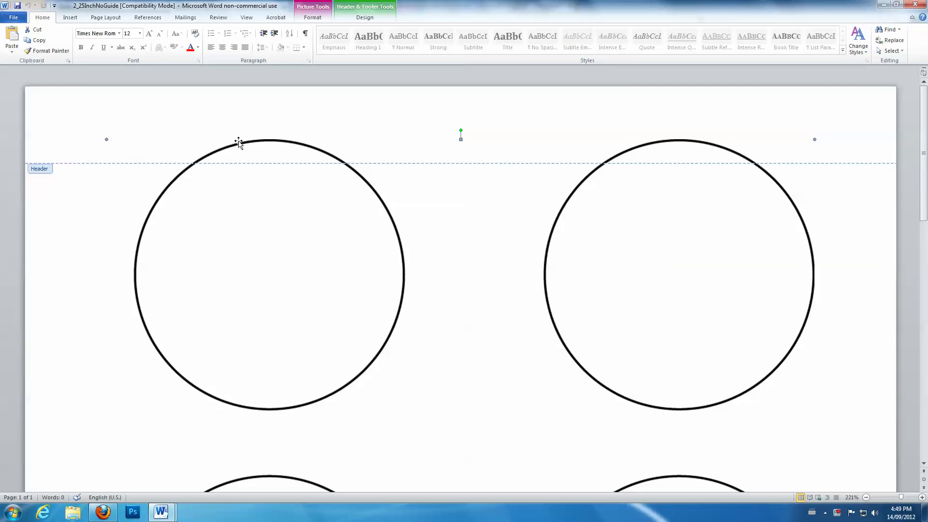
# Step: Copy the selected circle outlines from the 2_25InchNoGuide header
pyautogui.press('ctrl+c')
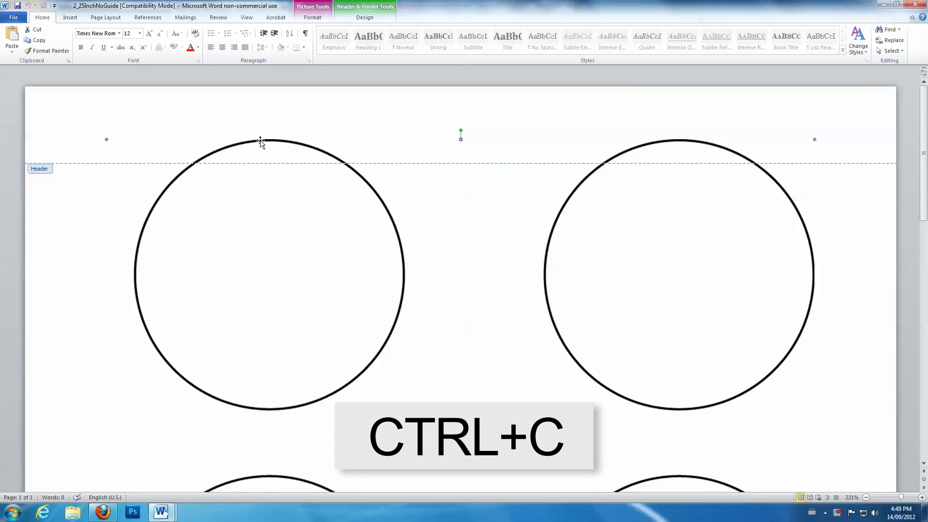
pyautogui.press('ctrl+c')
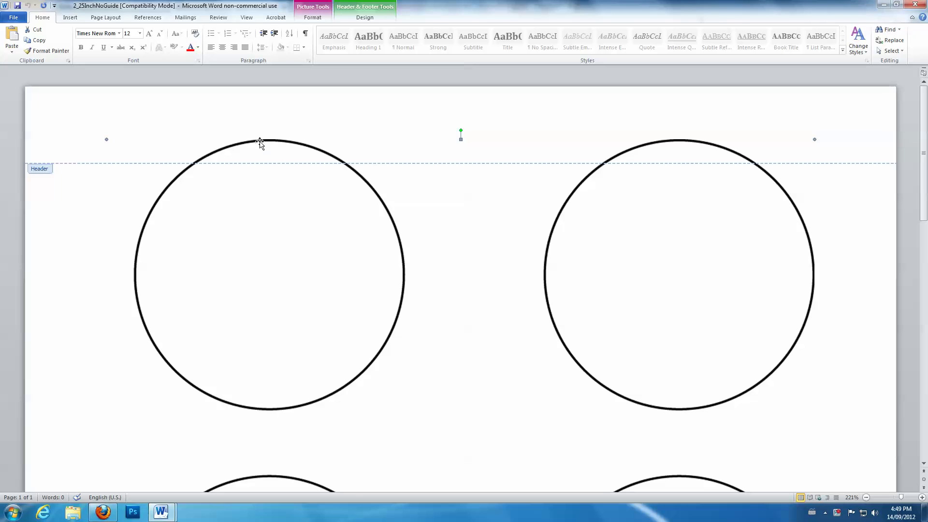
pyautogui.moveTo(173, 479)
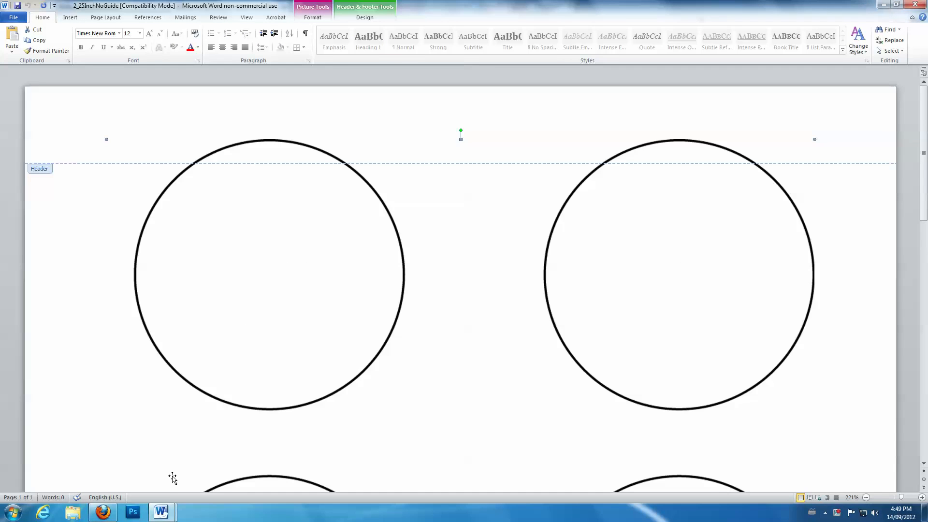
pyautogui.moveTo(161, 512)
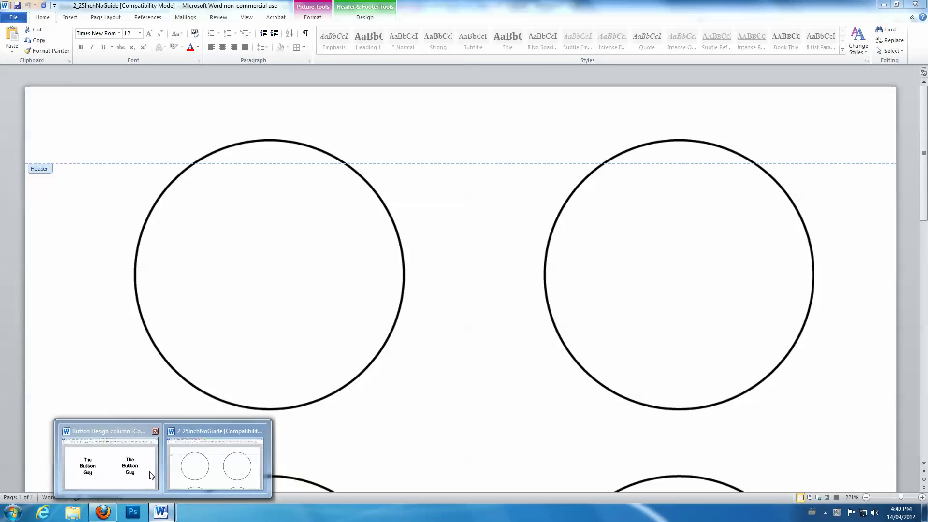
# Step: Paste the circle outlines into the Button Design column header and select them
pyautogui.click(110, 462)
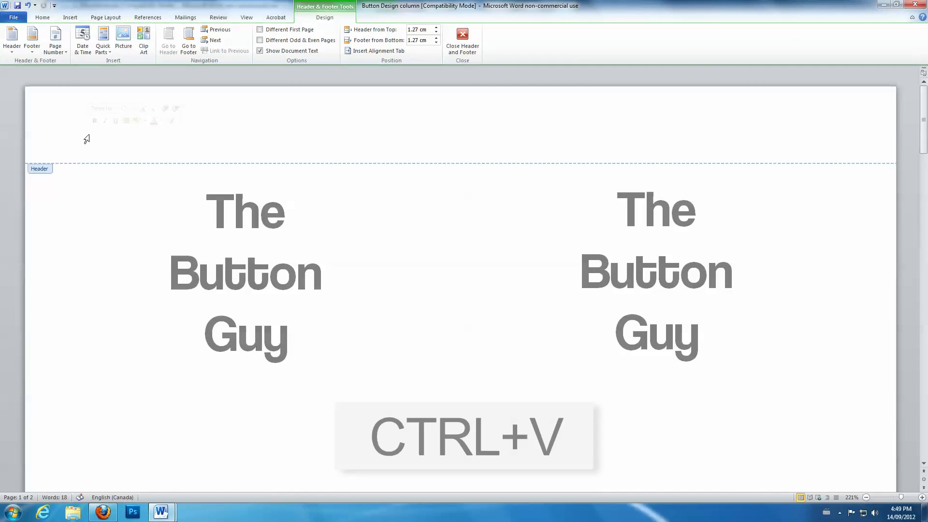
pyautogui.press('ctrl+v')
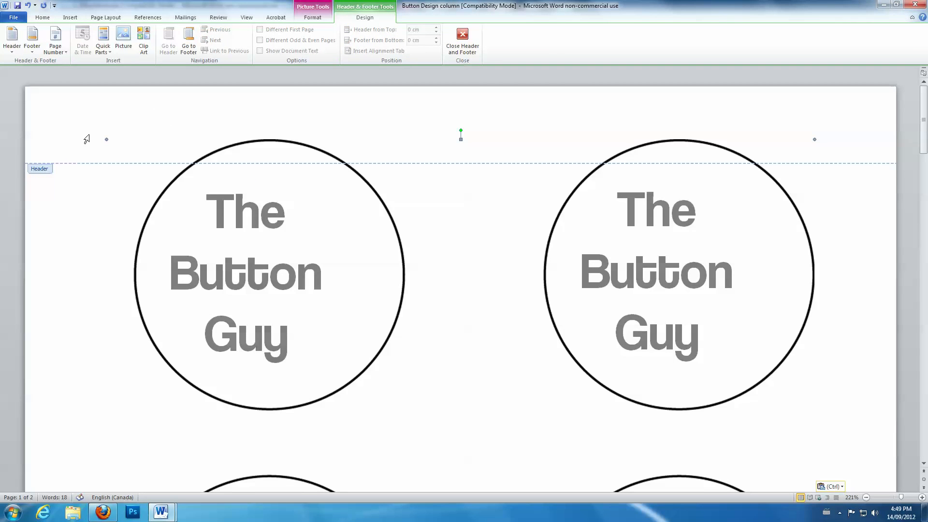
pyautogui.click(244, 142)
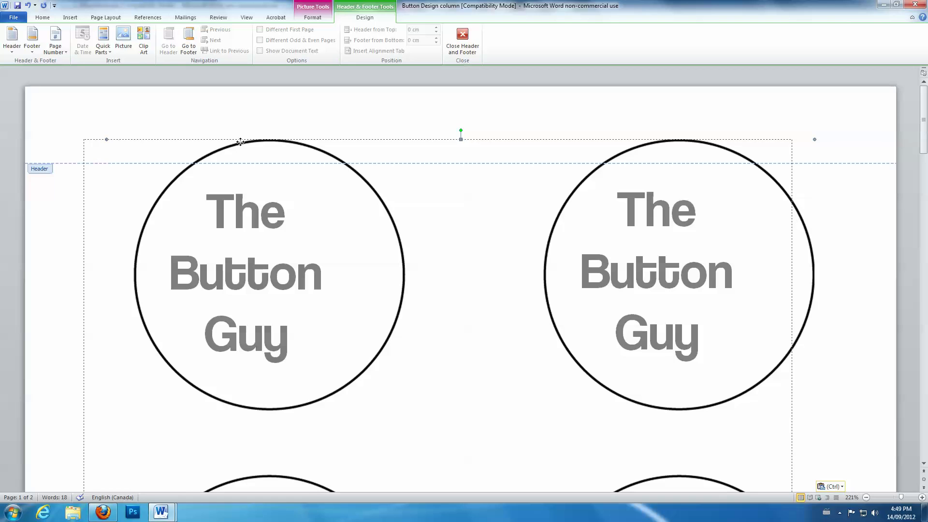